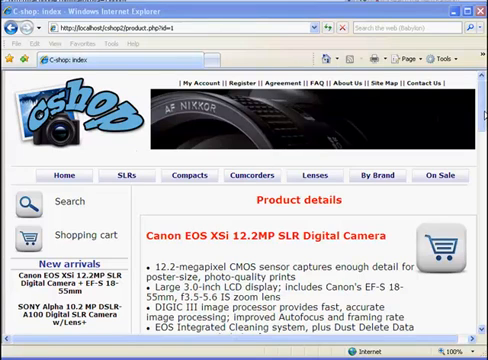
# - Scroll through the Canon EOS XSi 12.2MP product details page in the browser
pyautogui.scroll(-3)
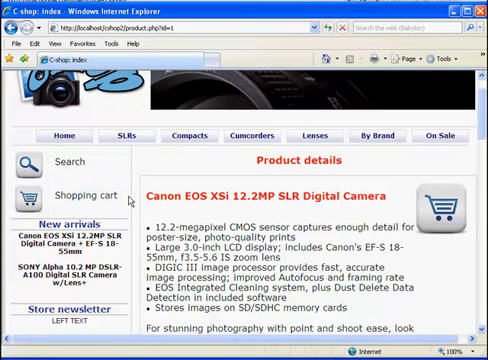
pyautogui.scroll(3)
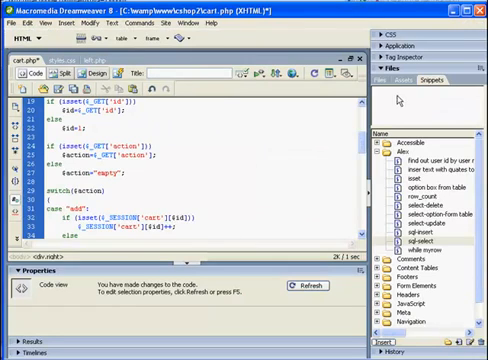
pyautogui.click(380, 80)
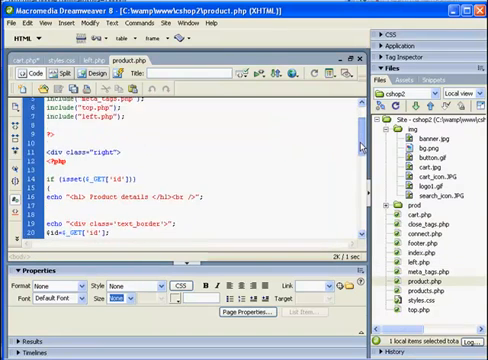
pyautogui.scroll(-3)
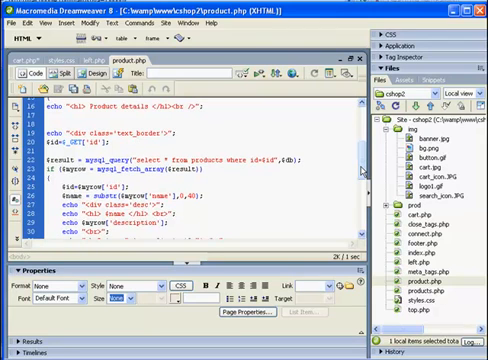
pyautogui.scroll(-3)
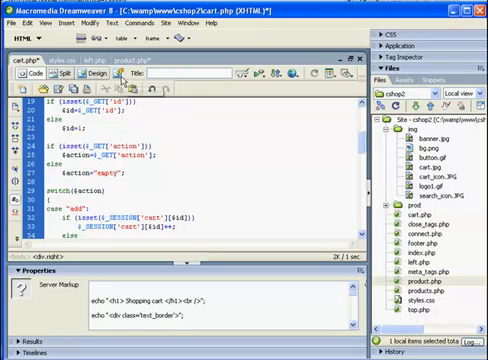
# - Read through cart.php's $_GET['action'] switch cases and its item table output
pyautogui.doubleClick(124, 144)
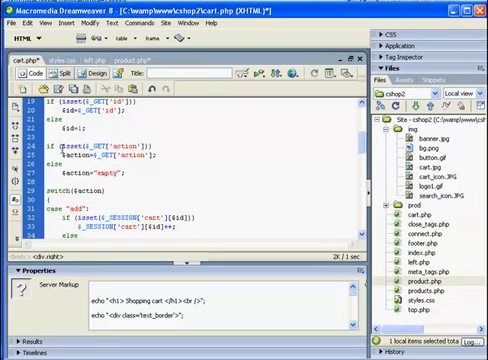
pyautogui.doubleClick(96, 144)
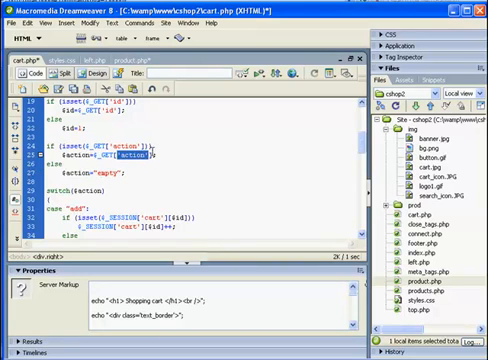
pyautogui.scroll(-3)
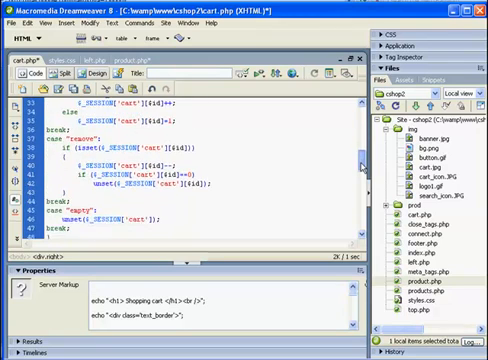
pyautogui.scroll(3)
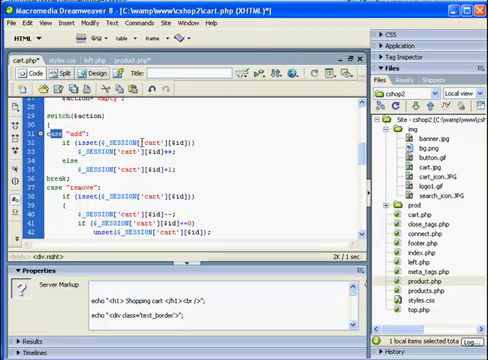
pyautogui.scroll(-3)
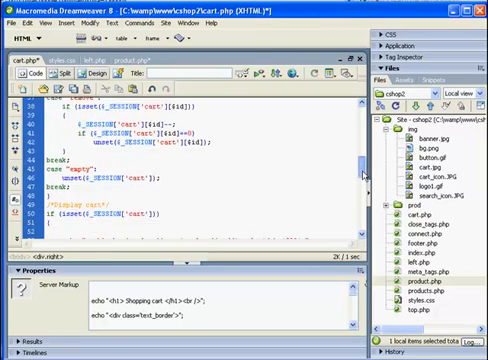
pyautogui.scroll(-3)
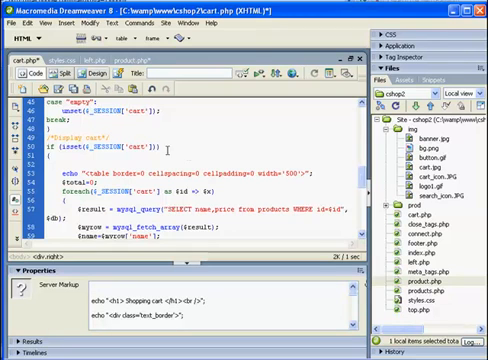
pyautogui.scroll(3)
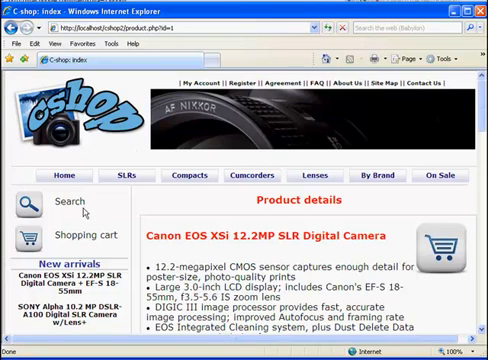
# - Scroll the product details page before returning to product.php's code
pyautogui.scroll(-3)
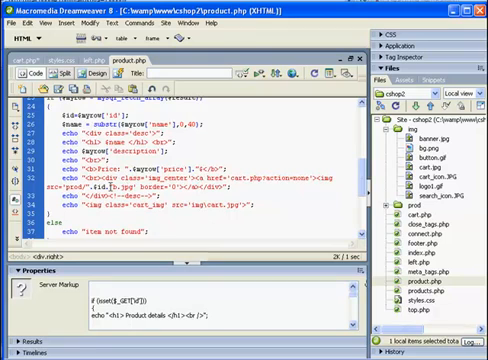
# - Look through product.php's product display section and its cart link markup
pyautogui.doubleClick(110, 186)
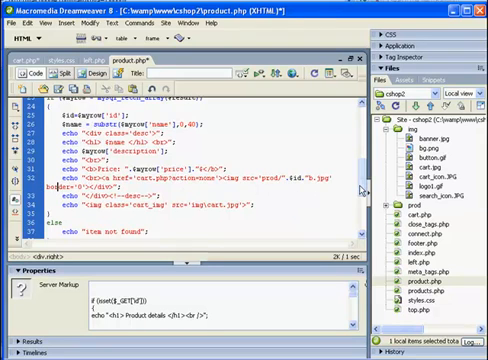
pyautogui.scroll(3)
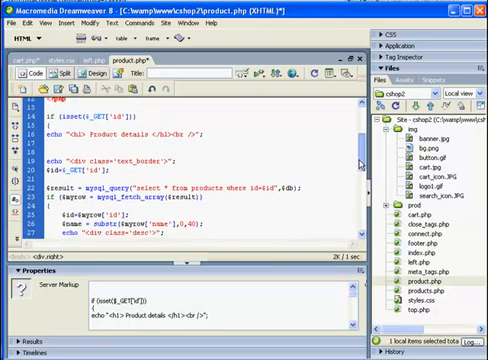
pyautogui.scroll(-3)
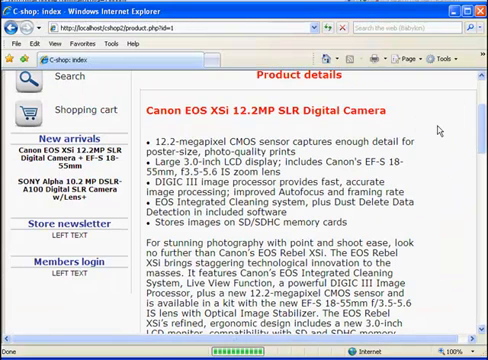
# - Add the Canon camera so the cart lists two cameras totalling 974.77 $, then return to the editor
pyautogui.scroll(-3)
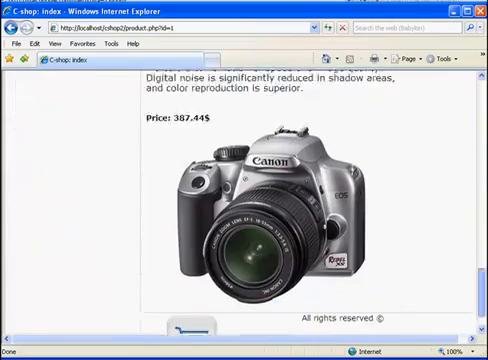
pyautogui.scroll(-3)
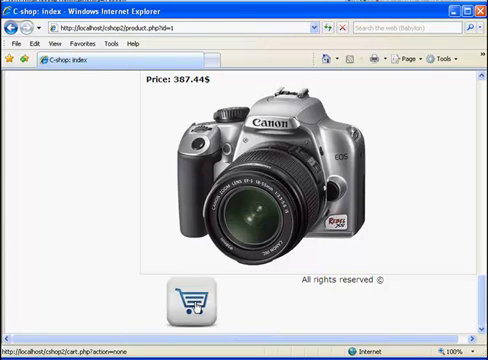
pyautogui.click(186, 304)
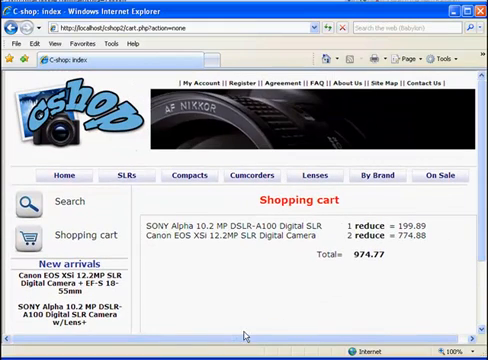
pyautogui.press('alt+tab')
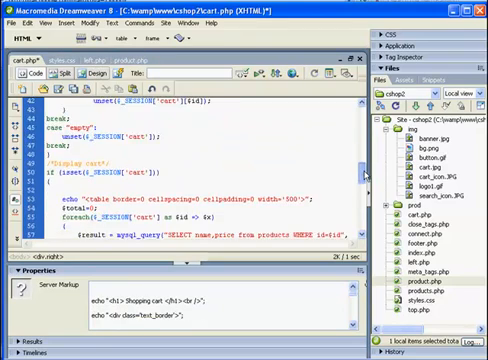
# - Edit cart.php's quantity cell echo so each line shows × before its quantity
pyautogui.scroll(-3)
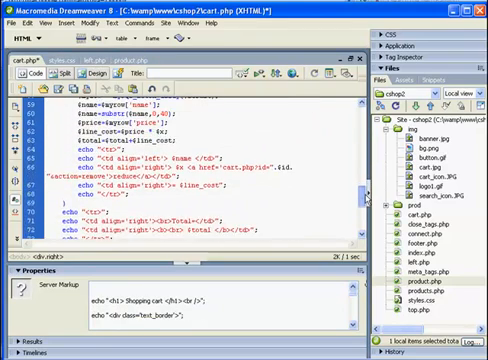
pyautogui.scroll(-3)
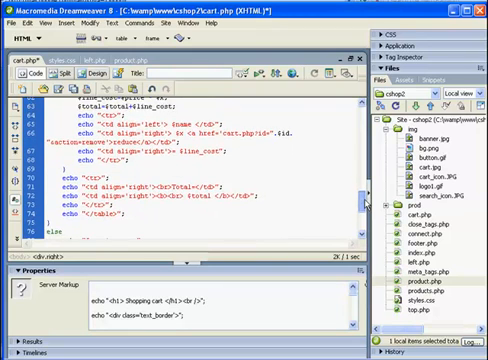
pyautogui.scroll(-3)
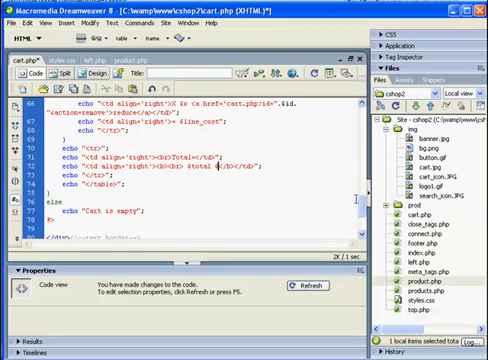
pyautogui.scroll(3)
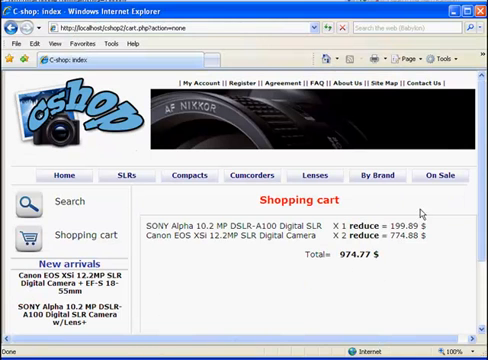
# - Check the cart's × quantities and open the Canon EOS XSi product details page
pyautogui.scroll(-3)
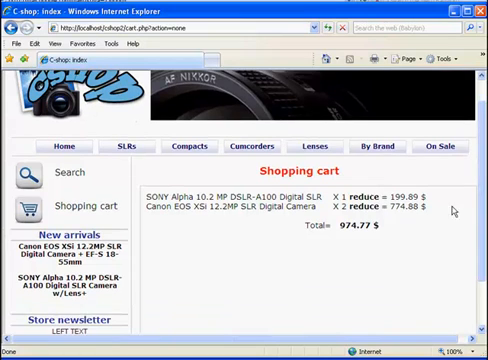
pyautogui.click(248, 212)
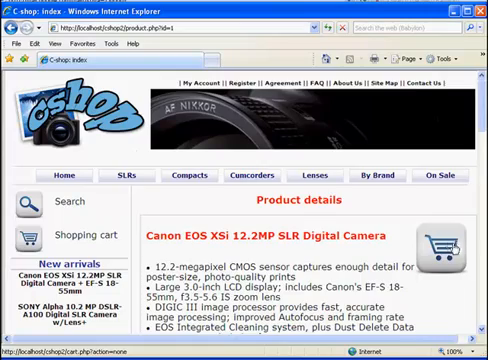
pyautogui.scroll(-3)
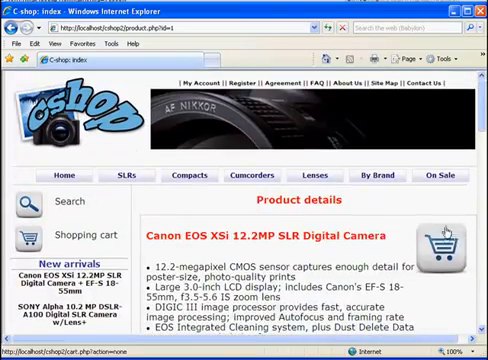
pyautogui.moveTo(436, 242)
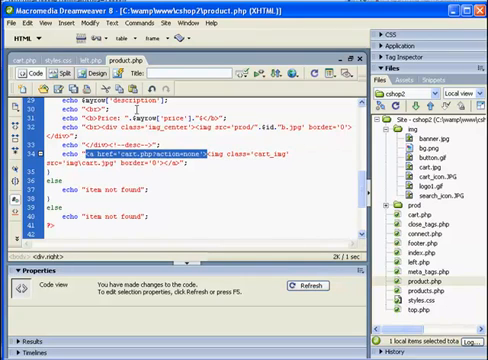
# - Wrap product.php's cart image in a link to cart.php with the product id and add action
pyautogui.click(16, 26)
pyautogui.write('add&id=')
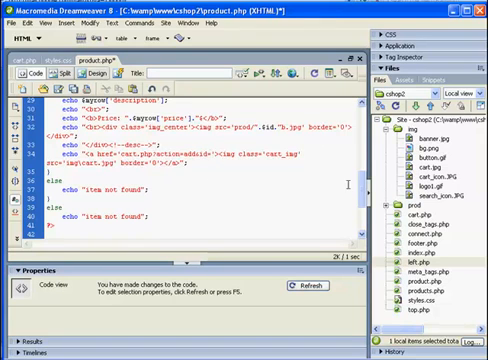
pyautogui.scroll(3)
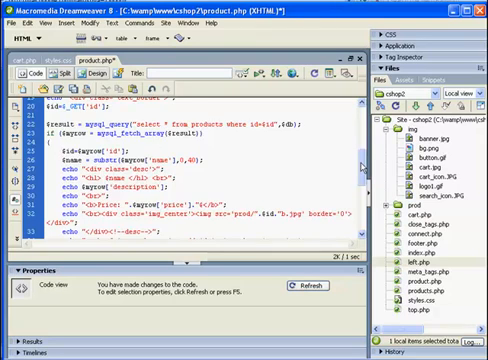
pyautogui.scroll(-3)
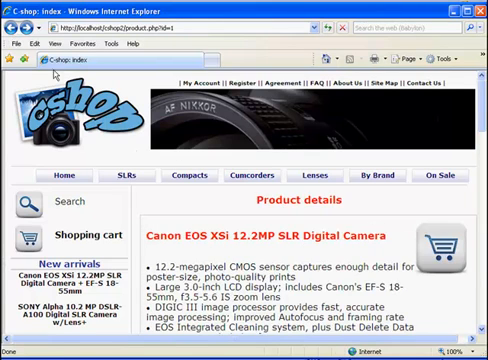
# - Add cameras from their detail pages and adjust quantities, leaving five Canon EOS XSi totalling 1937.2 $
pyautogui.click(438, 242)
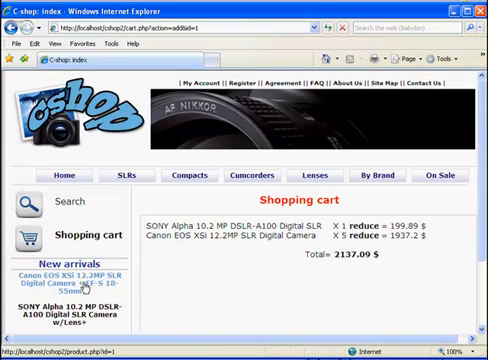
pyautogui.click(70, 280)
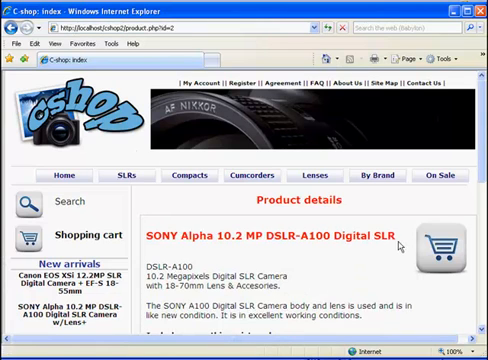
pyautogui.click(456, 244)
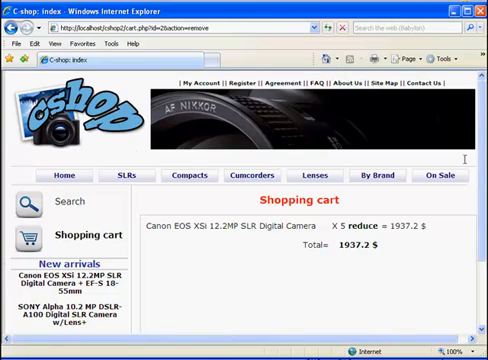
pyautogui.moveTo(66, 176)
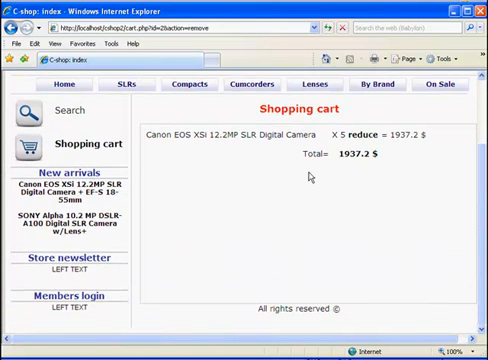
pyautogui.moveTo(150, 156)
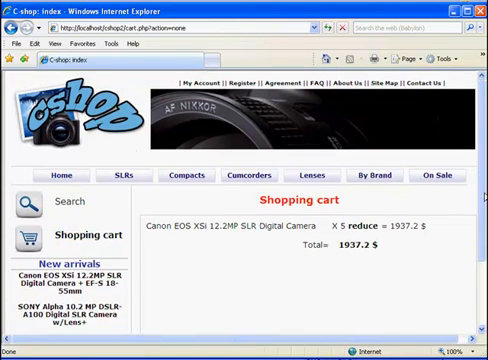
pyautogui.scroll(-3)
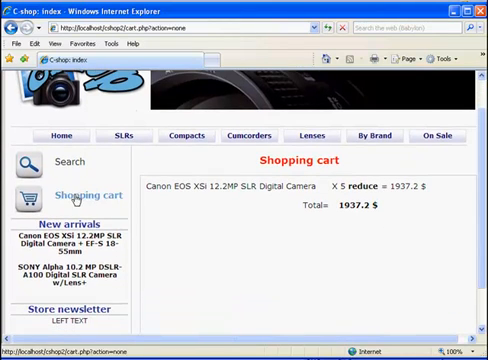